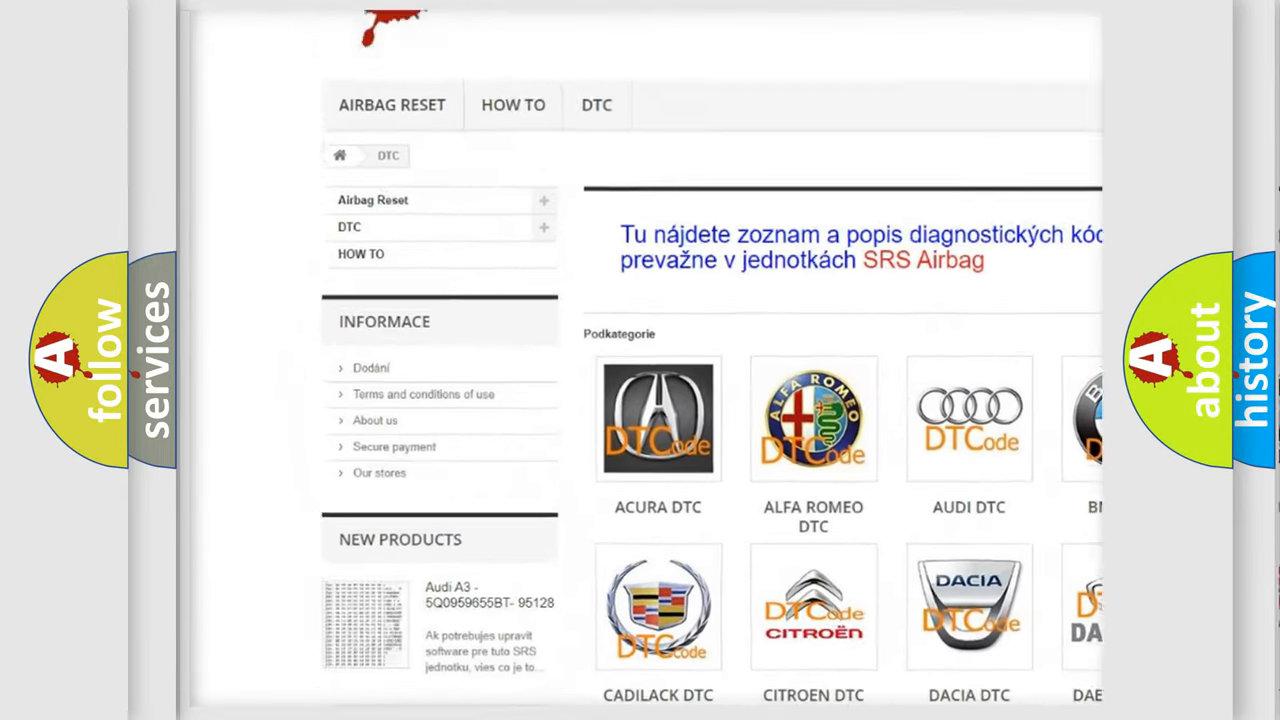
{"action": "scroll", "scroll_direction": "down", "scroll_amount": 3}
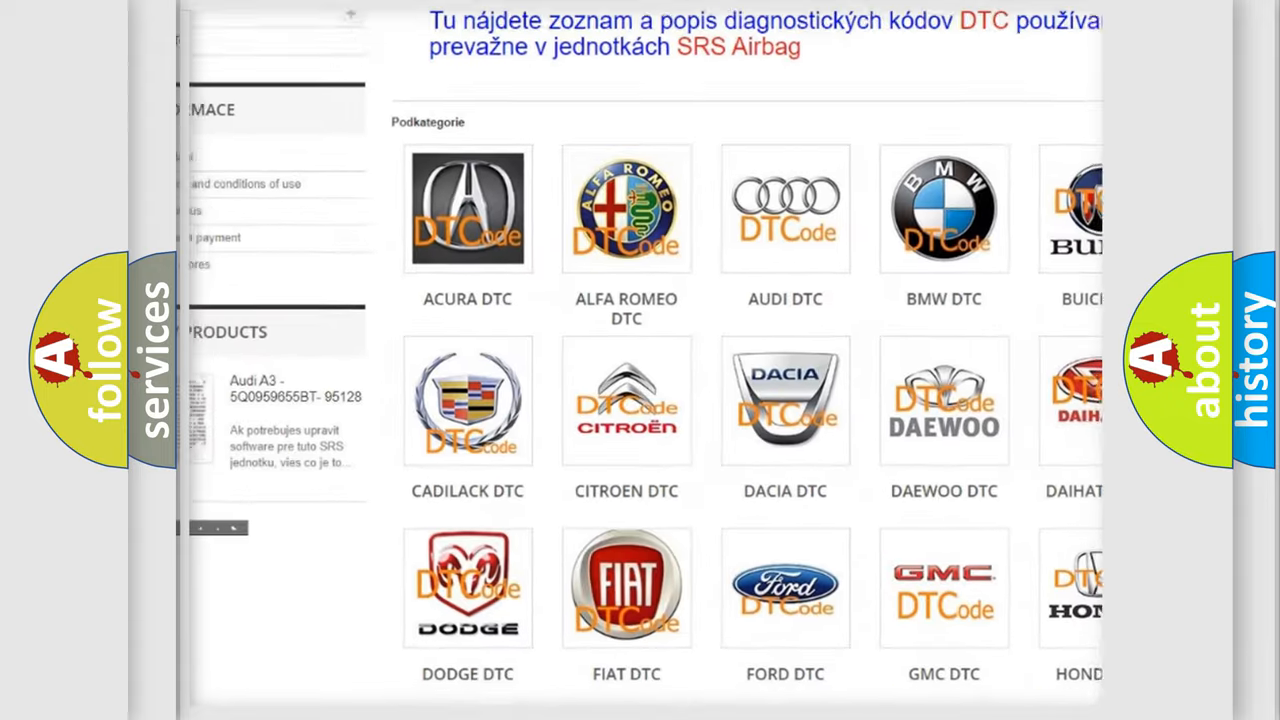
{"action": "scroll", "scroll_direction": "down", "scroll_amount": 3}
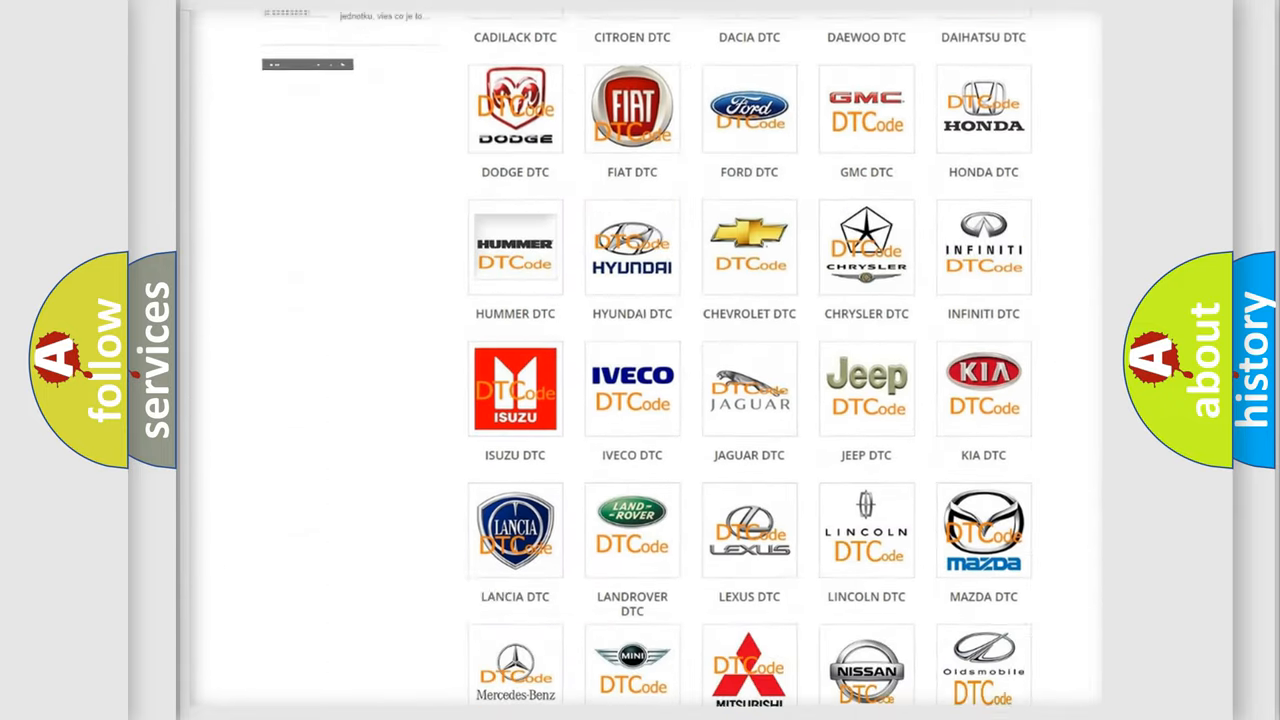
{"action": "scroll", "scroll_direction": "down", "scroll_amount": 3}
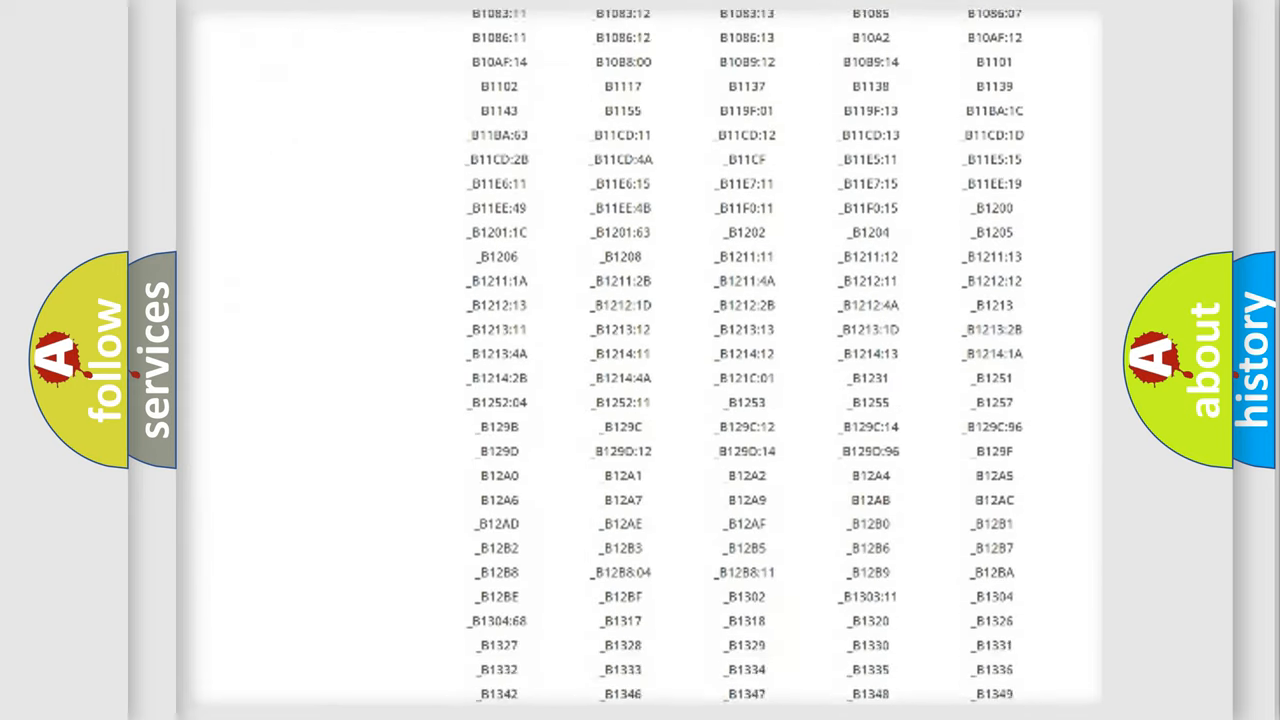
{"action": "scroll", "scroll_direction": "down", "scroll_amount": 3}
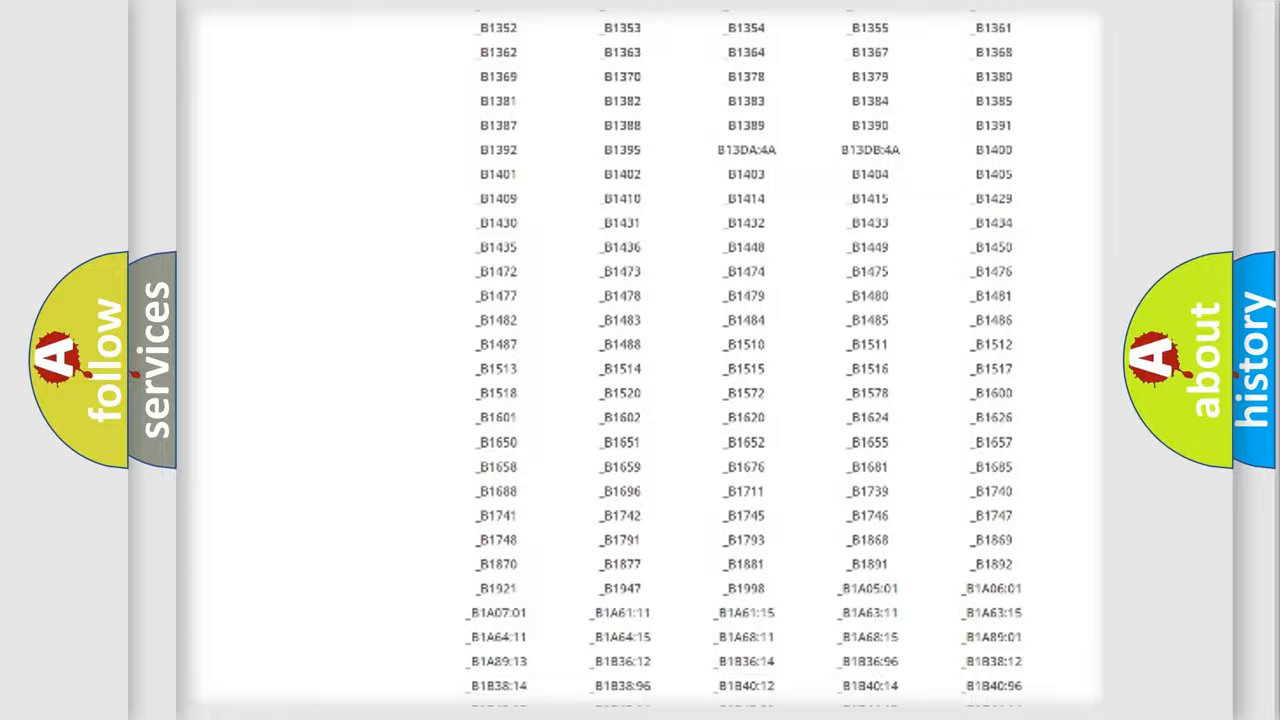
{"action": "scroll", "scroll_direction": "up", "scroll_amount": 3}
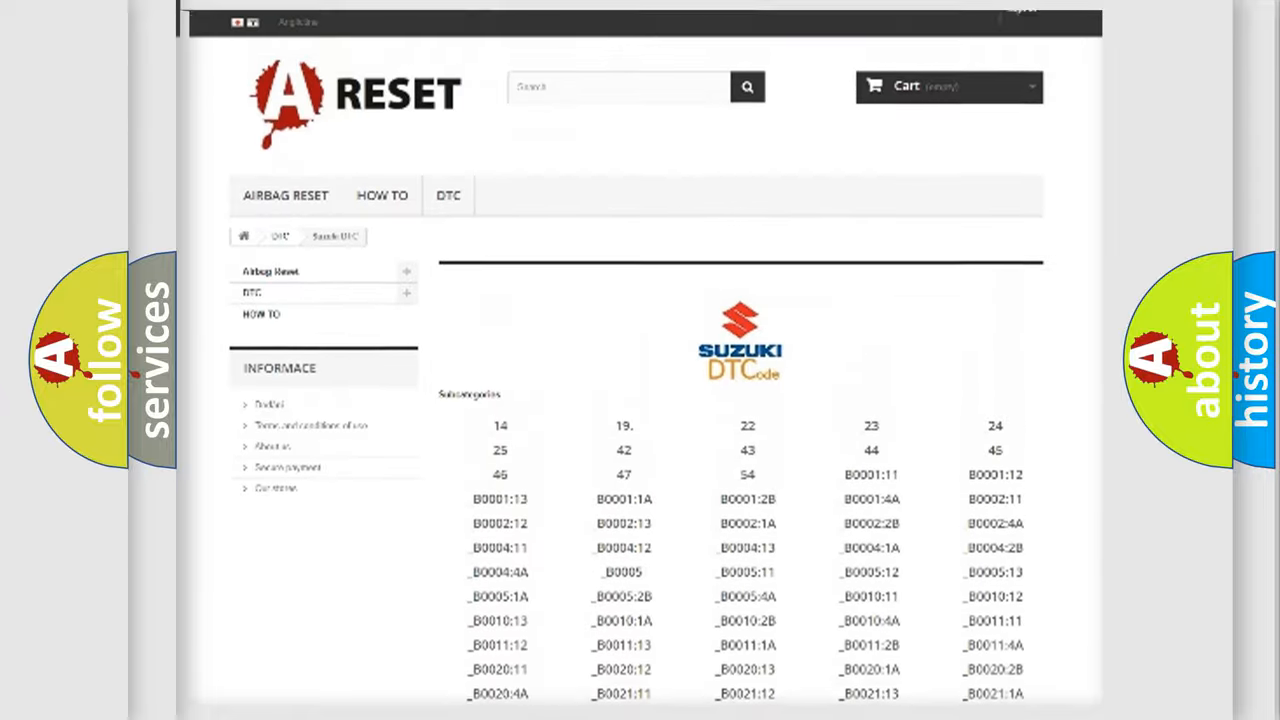